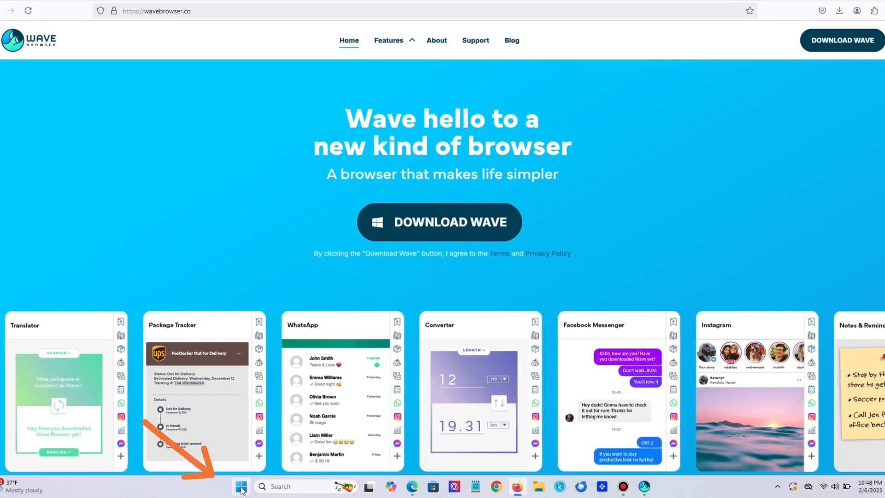
Search Windows for 'ad' and open the Add or remove programs setting
left_click(242, 486)
type("a")
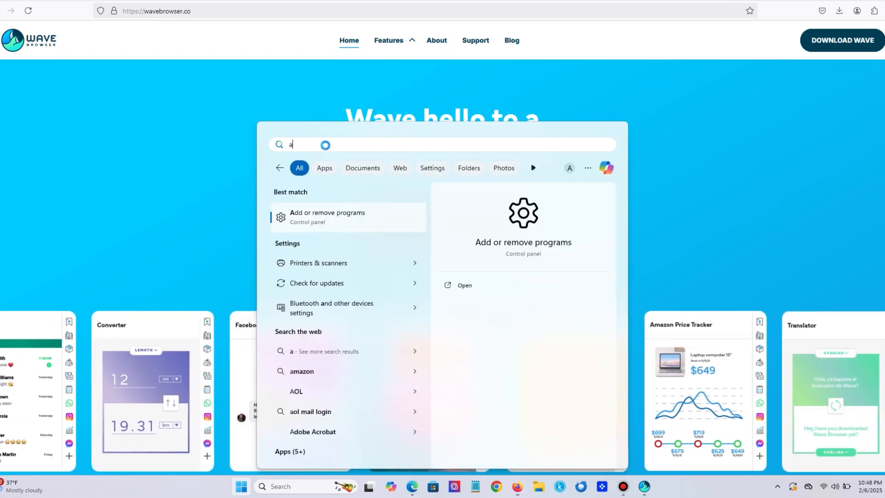
type("d")
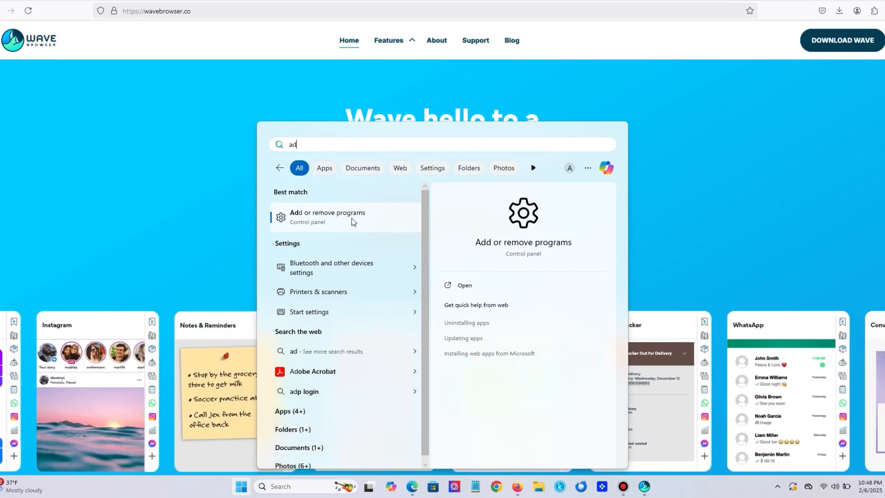
left_click(327, 217)
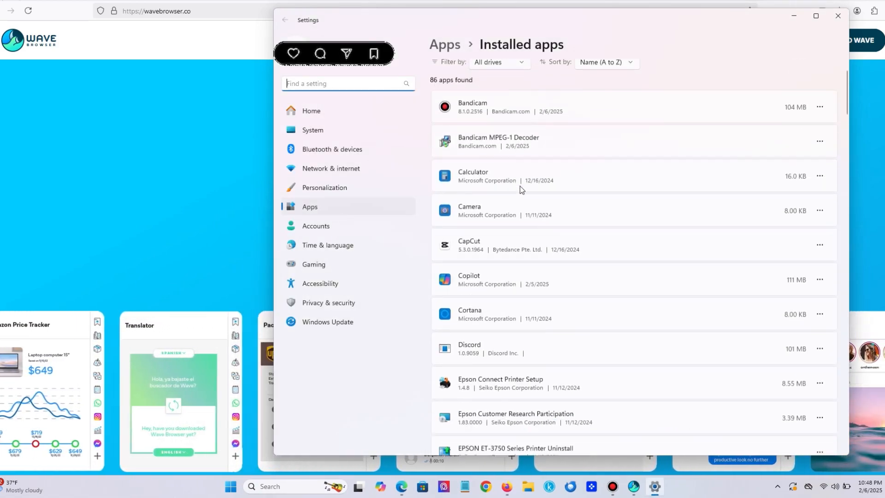
Scroll the Installed apps list to WaveBrowser 1.5.20.5 and open its options menu
scroll("down", 3)
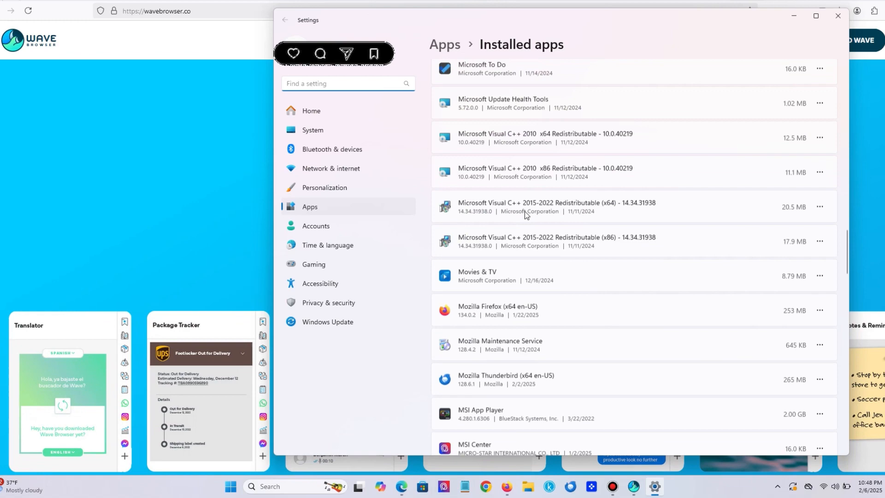
scroll("down", 3)
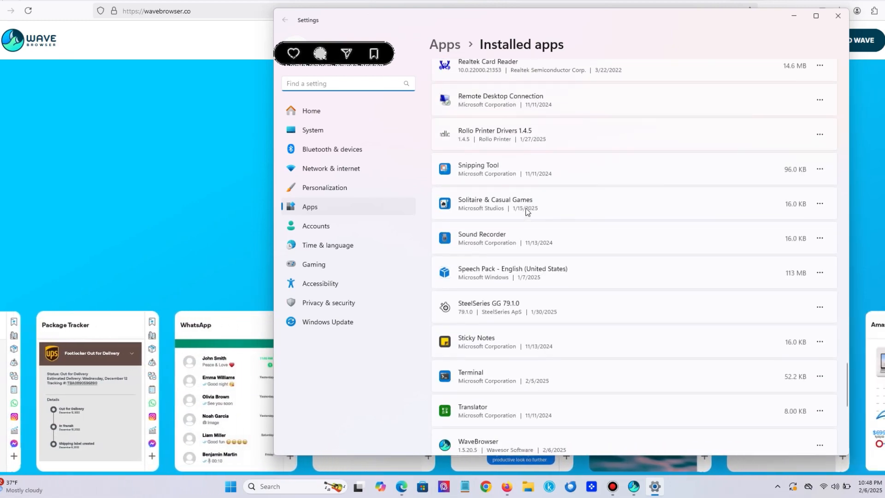
scroll("down", 3)
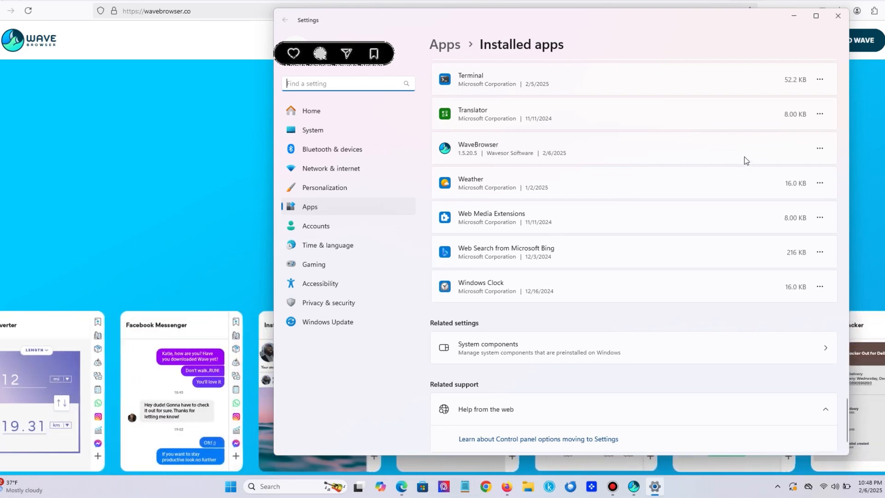
left_click(819, 147)
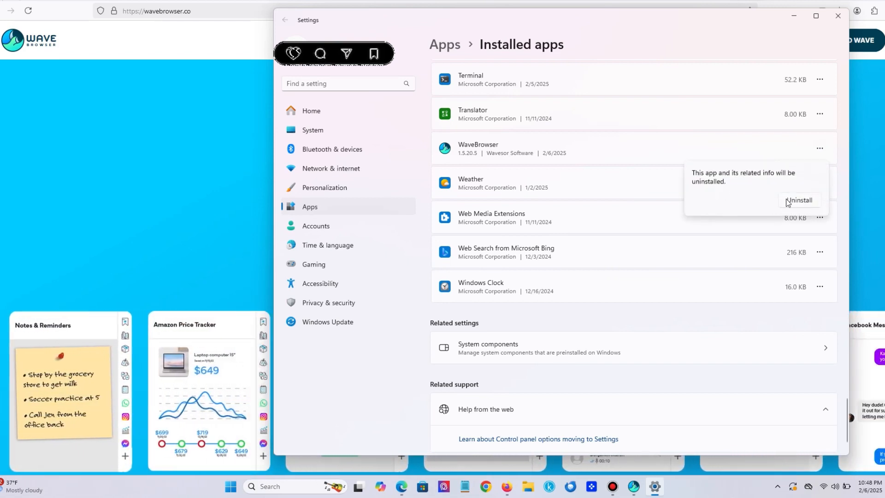
Uninstall WaveBrowser, confirming with 'Also delete your browsing data?' checked
left_click(800, 200)
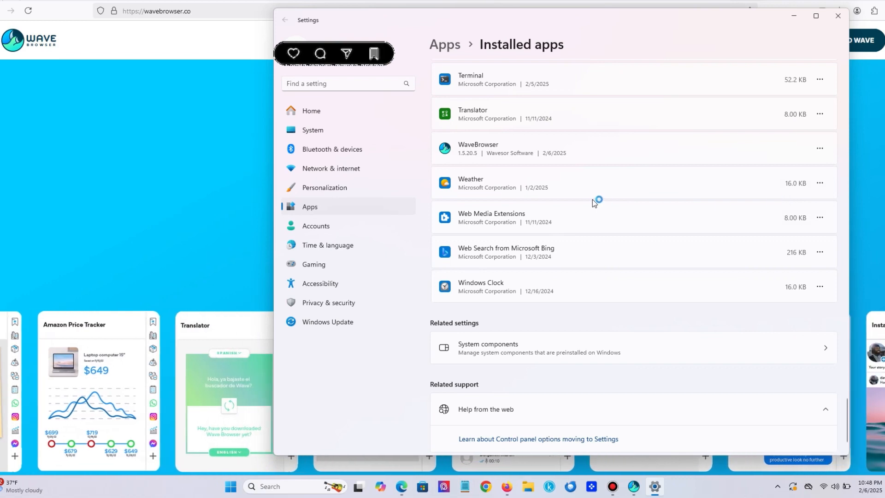
left_click(819, 148)
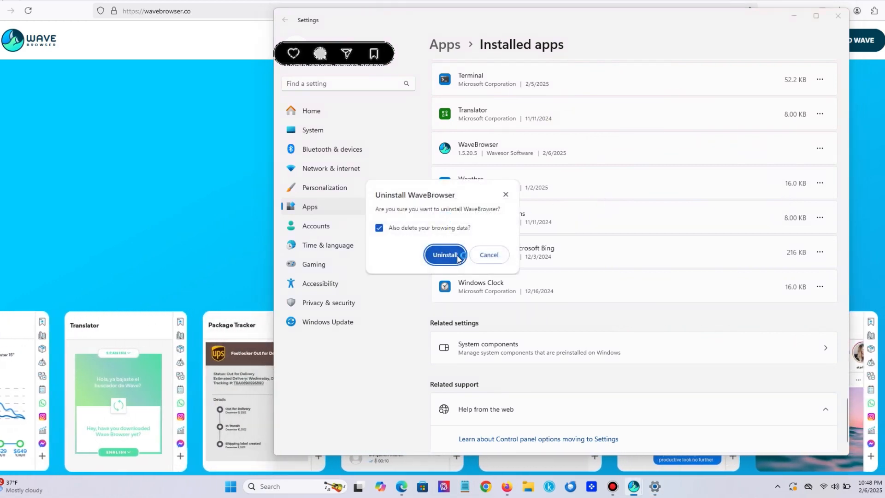
left_click(446, 255)
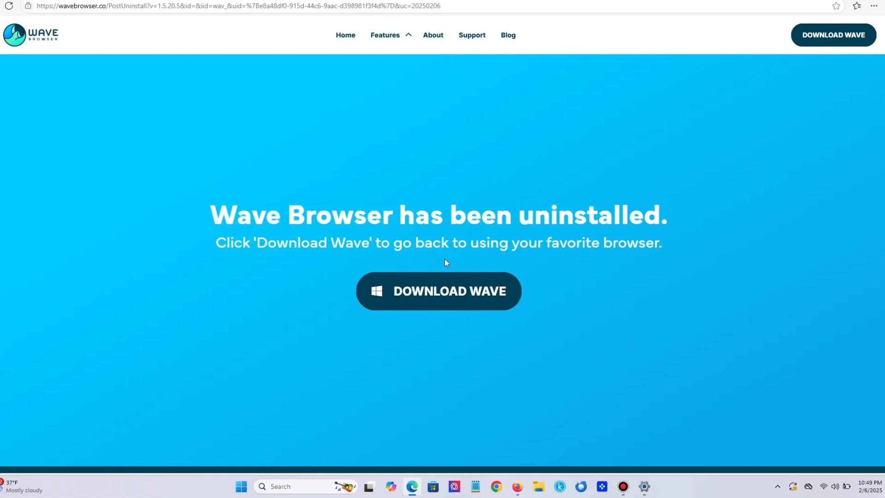
mouse_move(533, 425)
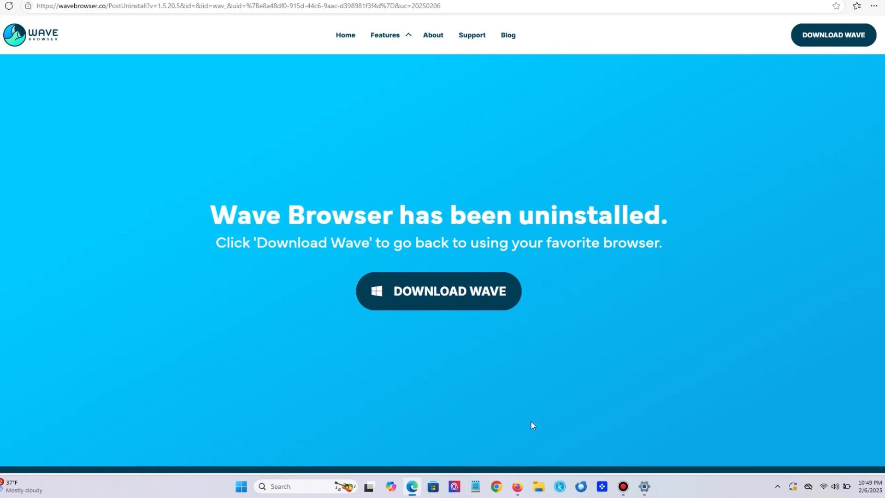